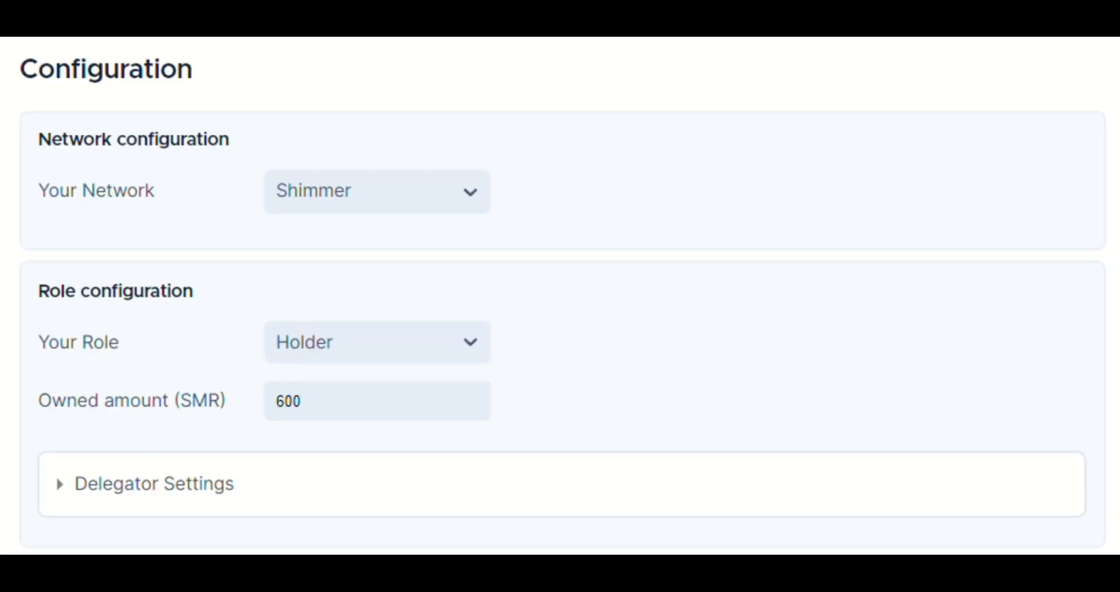
mouse_move(461, 207)
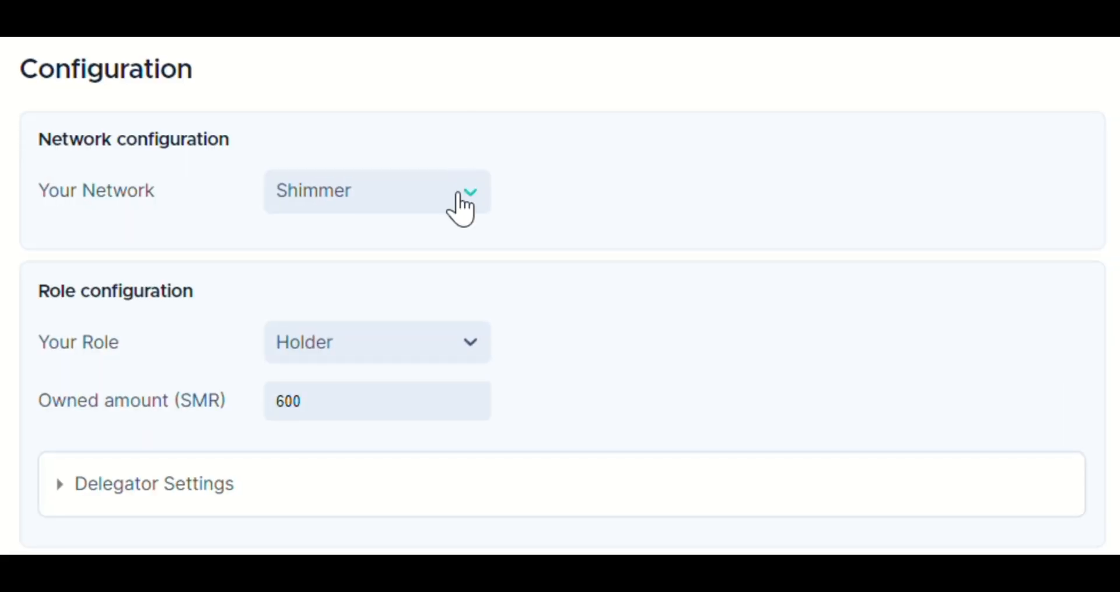
Step: Change the network from Shimmer to IOTA in the Your Network dropdown
left_click(376, 190)
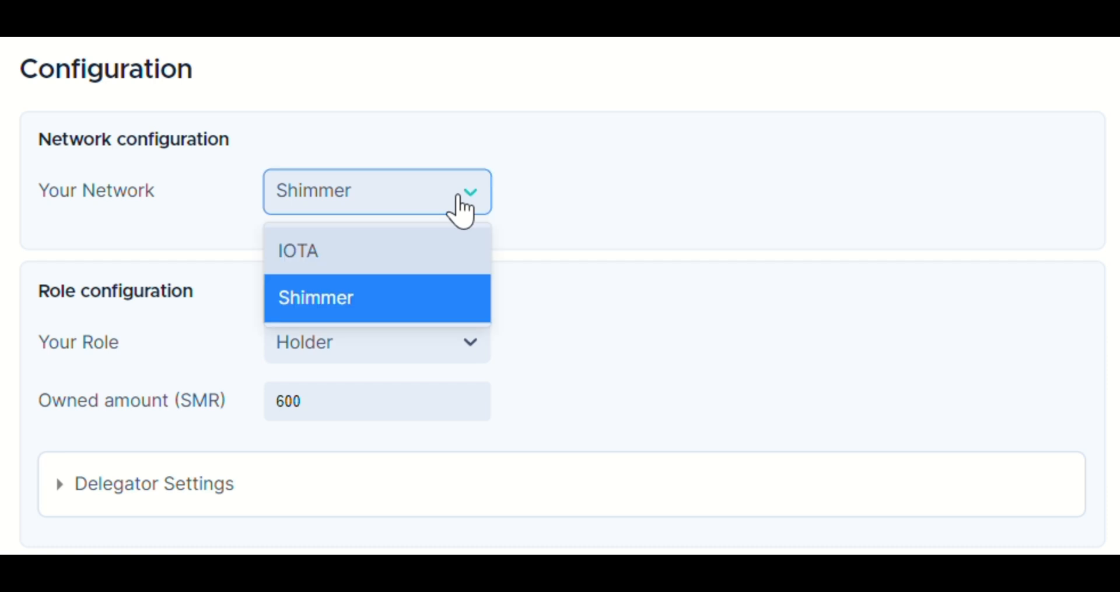
mouse_move(461, 264)
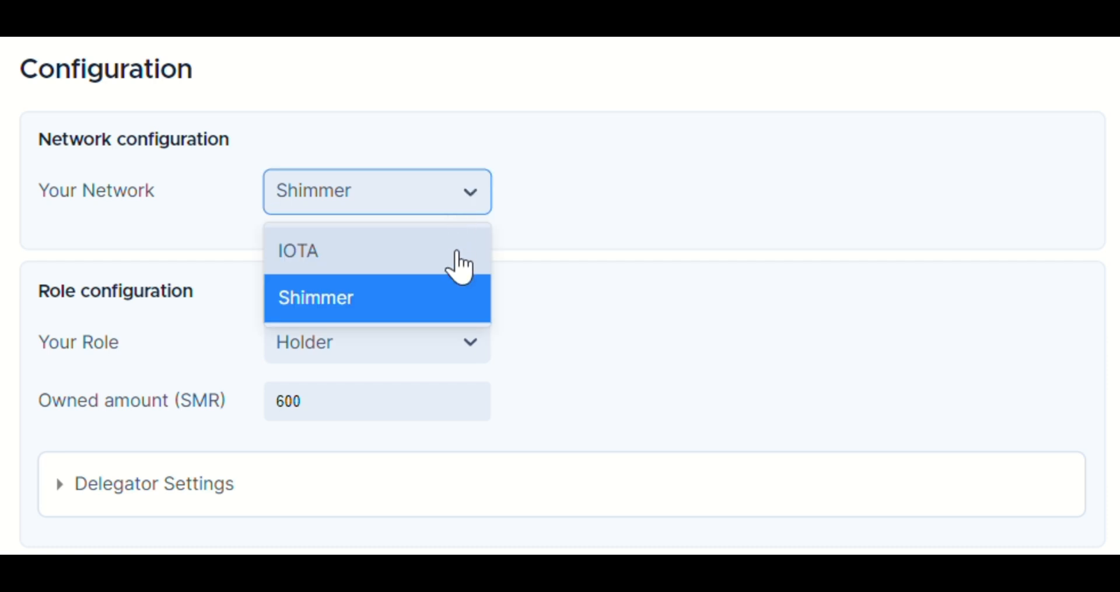
left_click(298, 250)
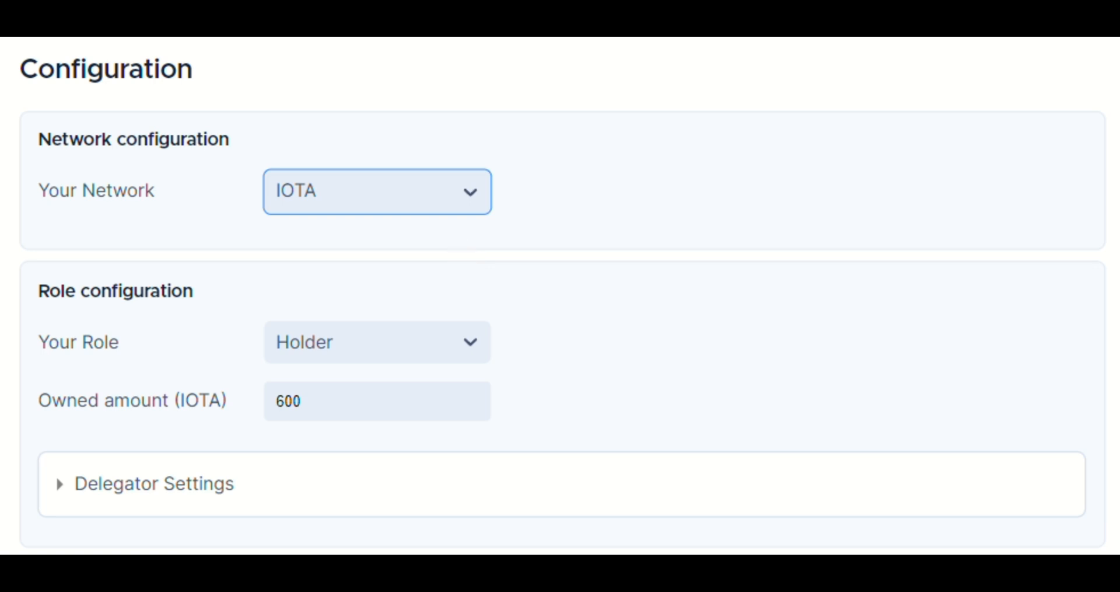
Step: Try the Validator role, then settle on Delegator with 600 IOTA owned
left_click(377, 341)
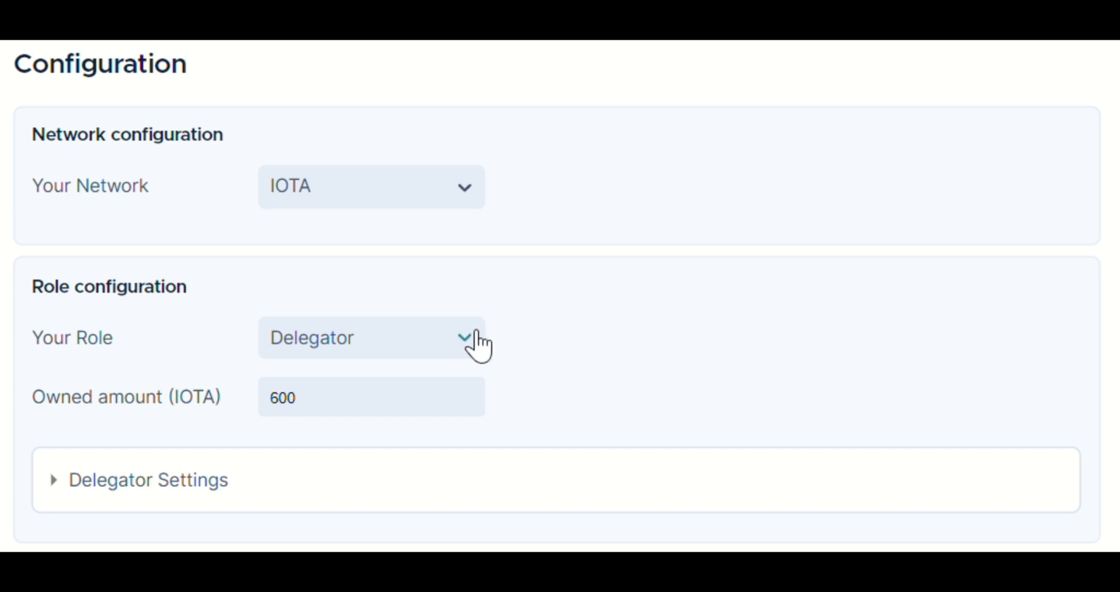
left_click(371, 337)
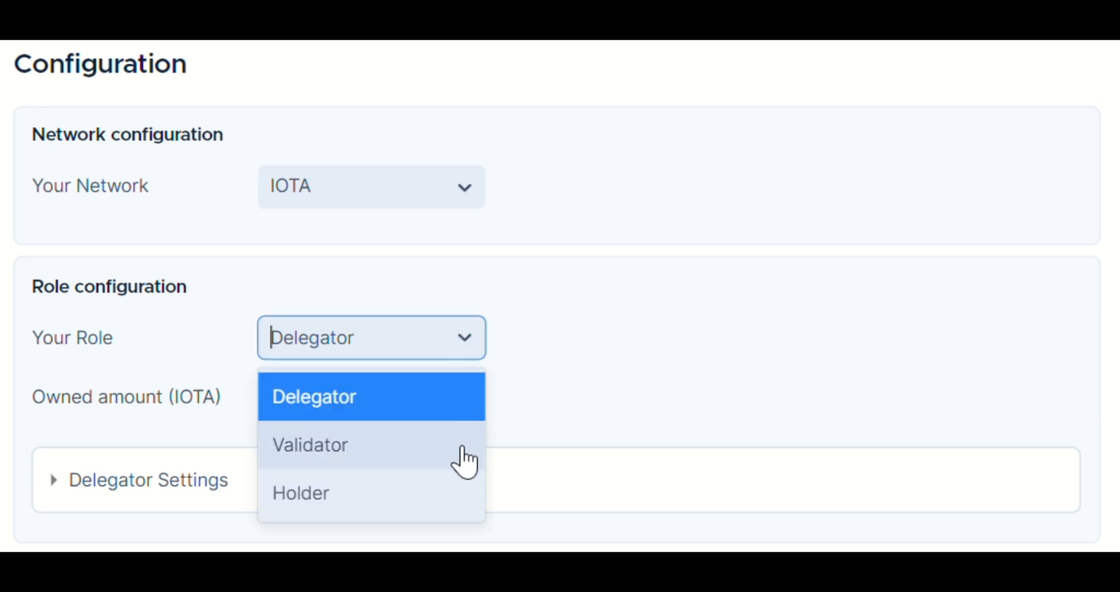
left_click(310, 443)
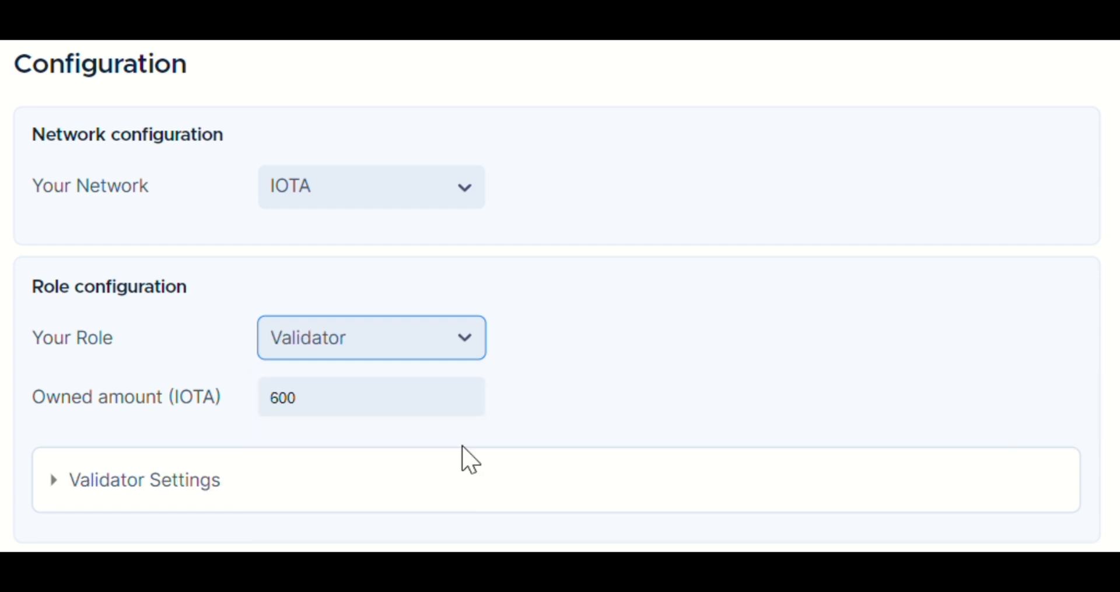
left_click(371, 337)
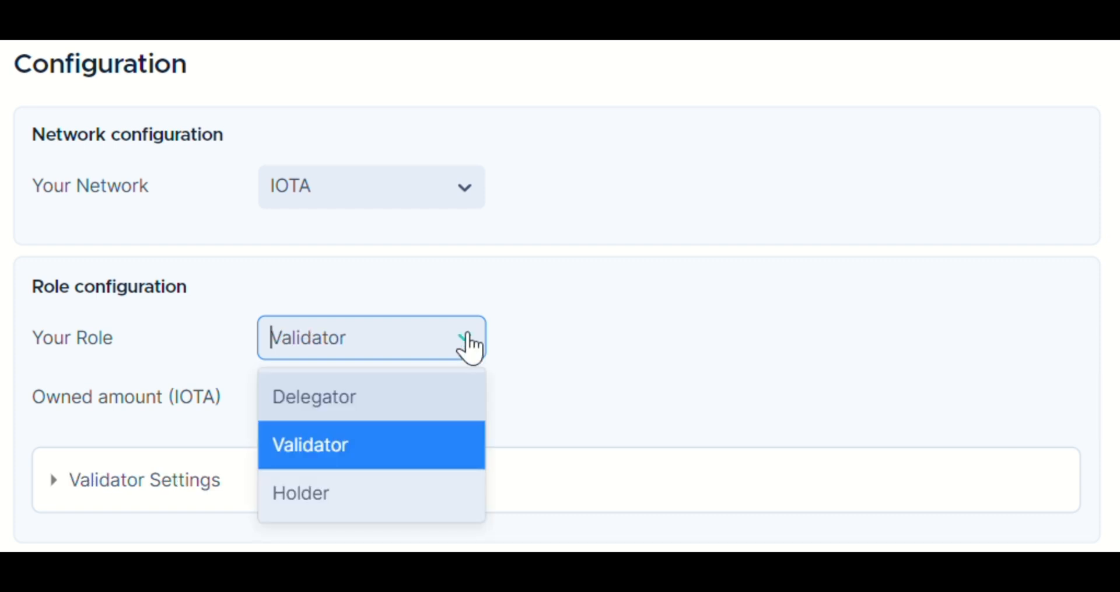
mouse_move(454, 494)
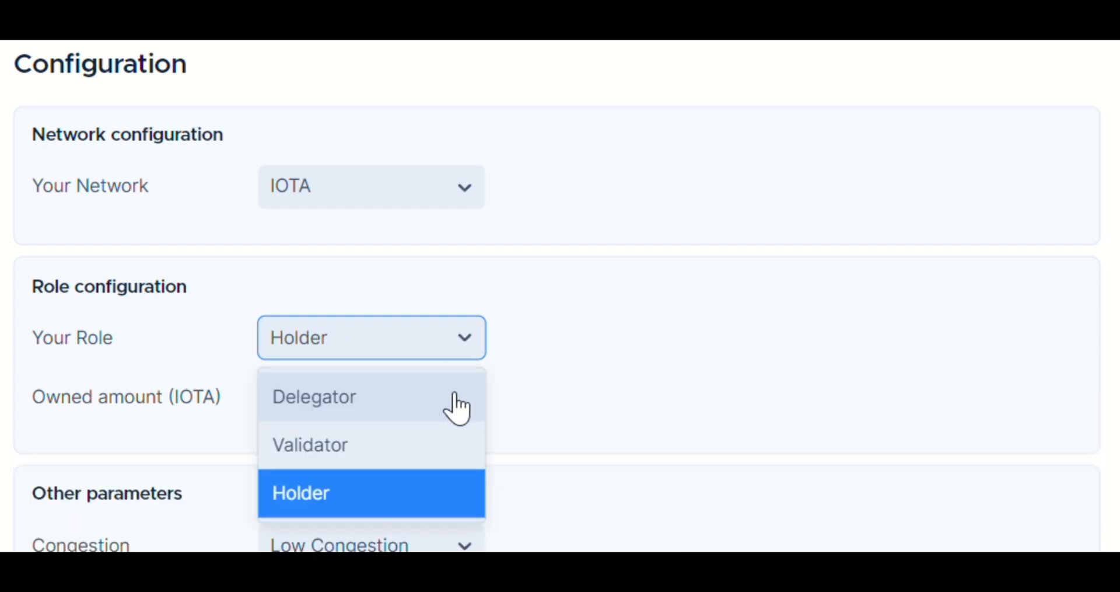
left_click(314, 397)
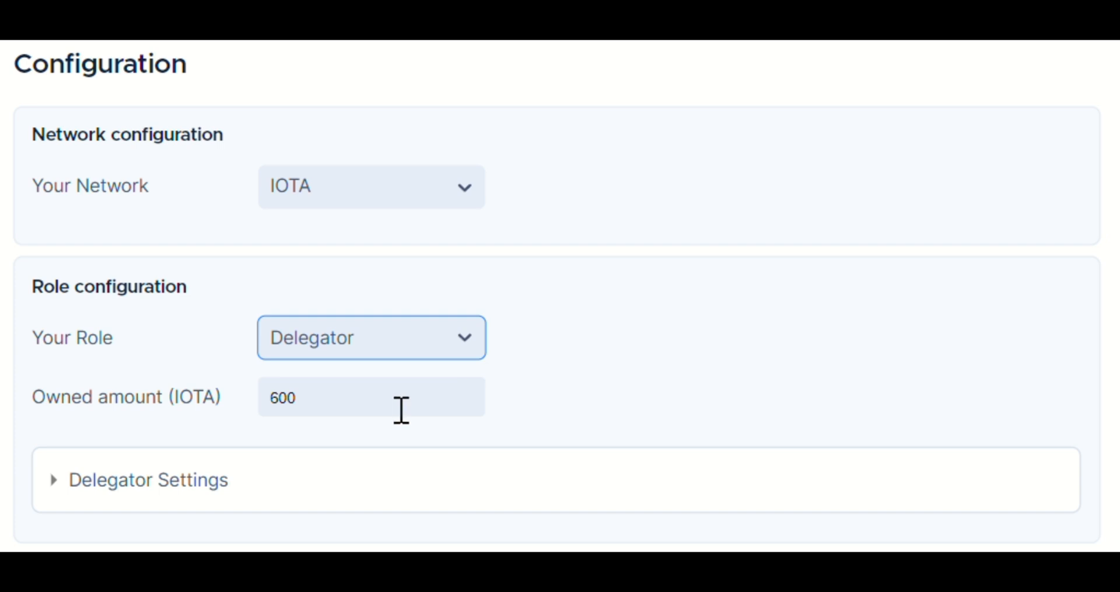
left_click(371, 396)
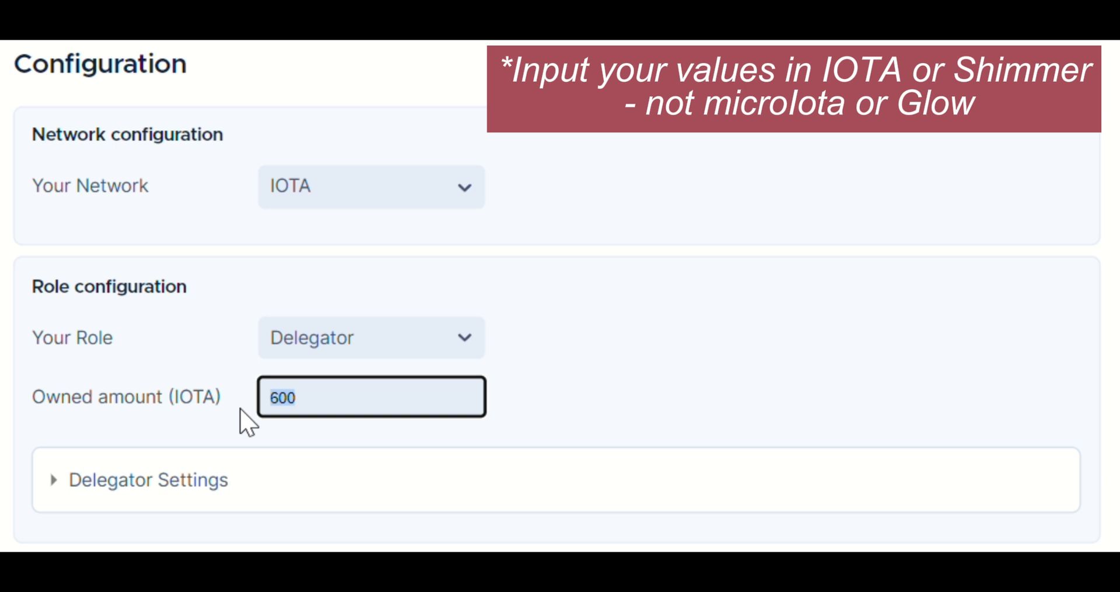
scroll("down", 3)
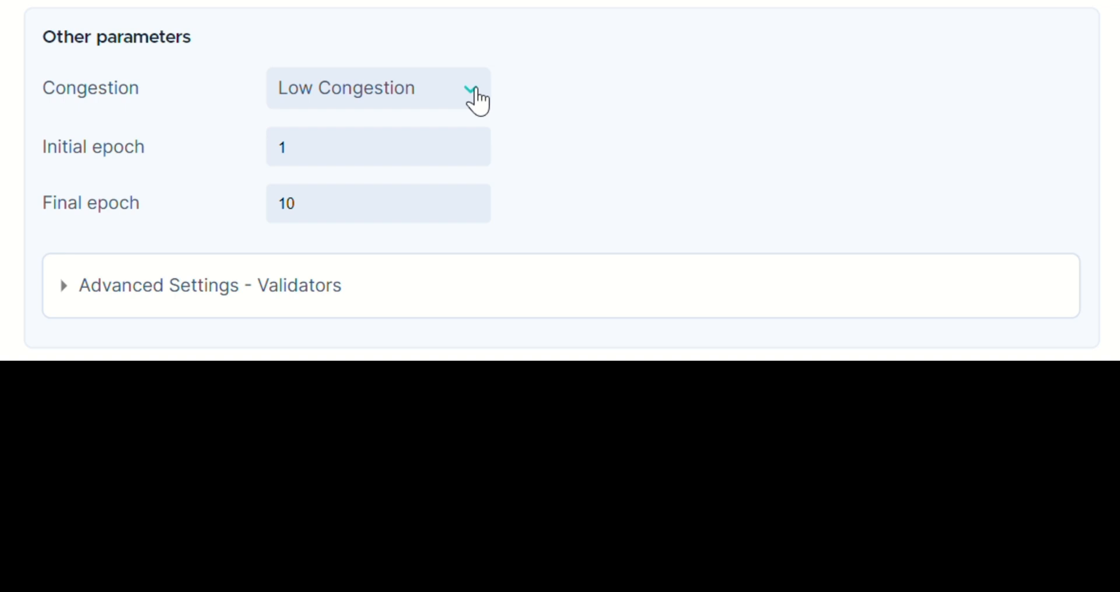
Step: Set congestion to Extreme Congestion after briefly trying Stable Price
left_click(378, 88)
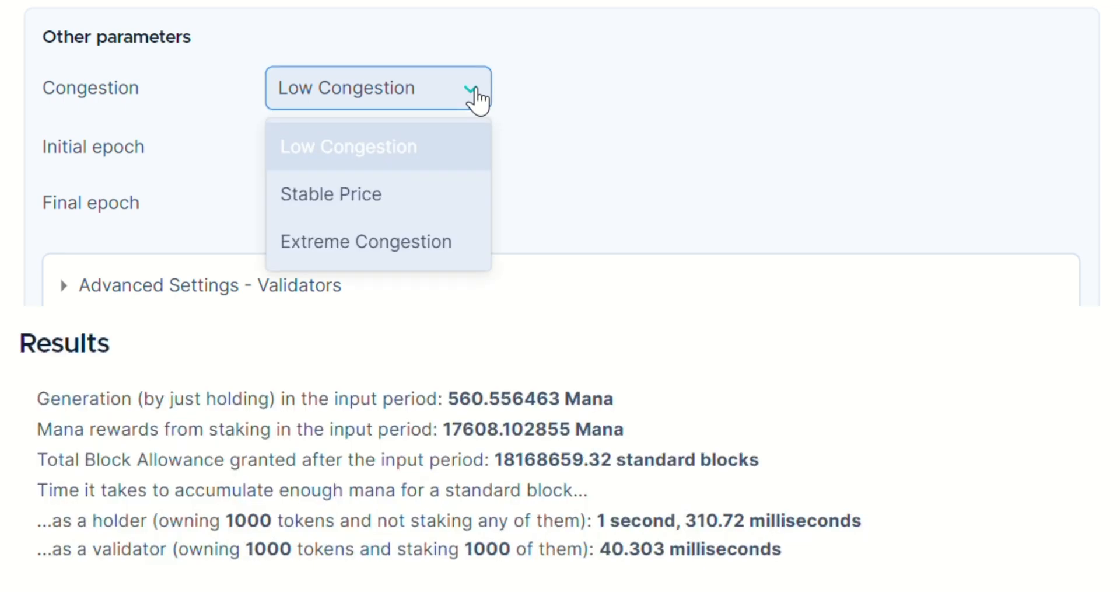
mouse_move(456, 202)
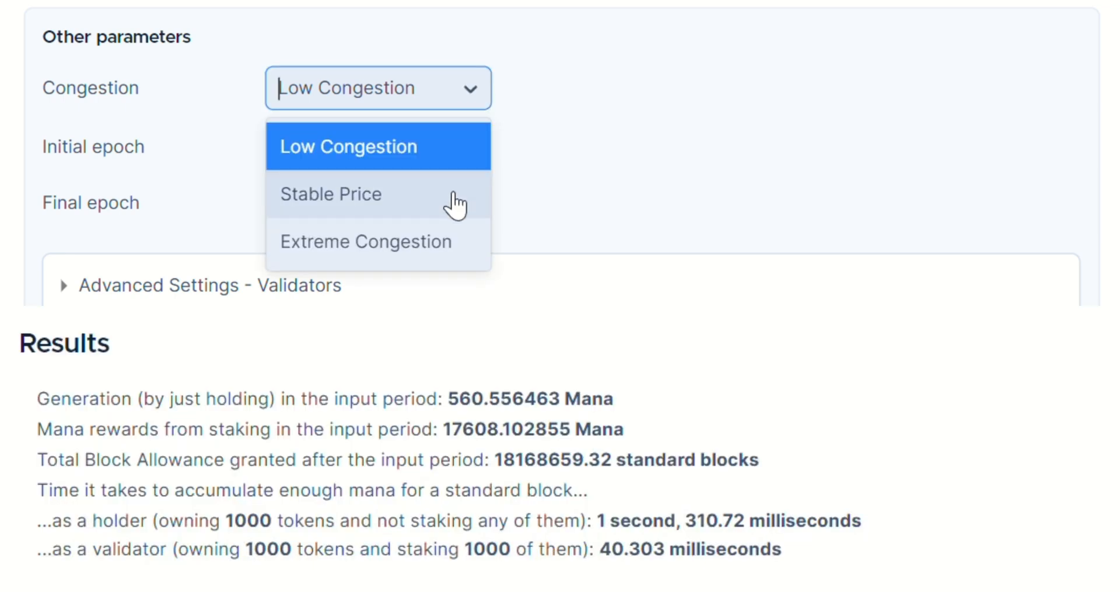
left_click(331, 194)
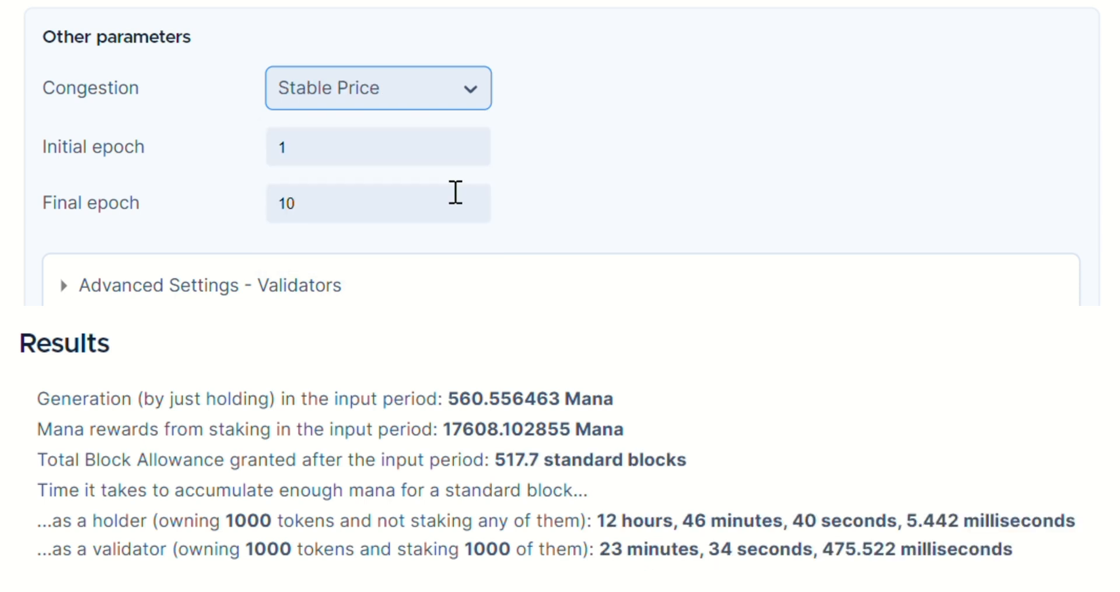
left_click(378, 88)
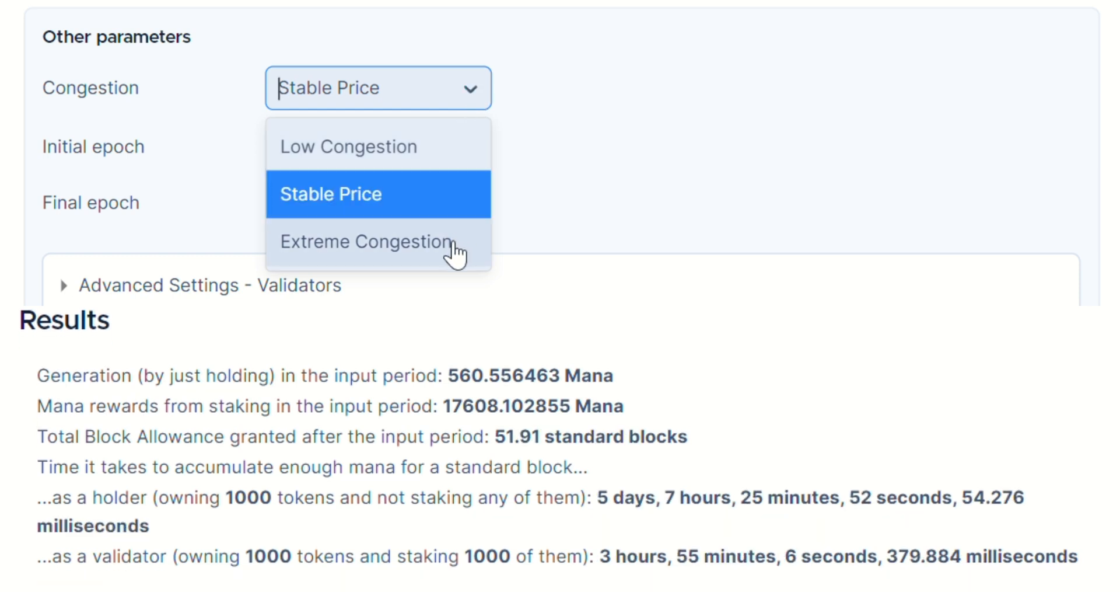
left_click(366, 241)
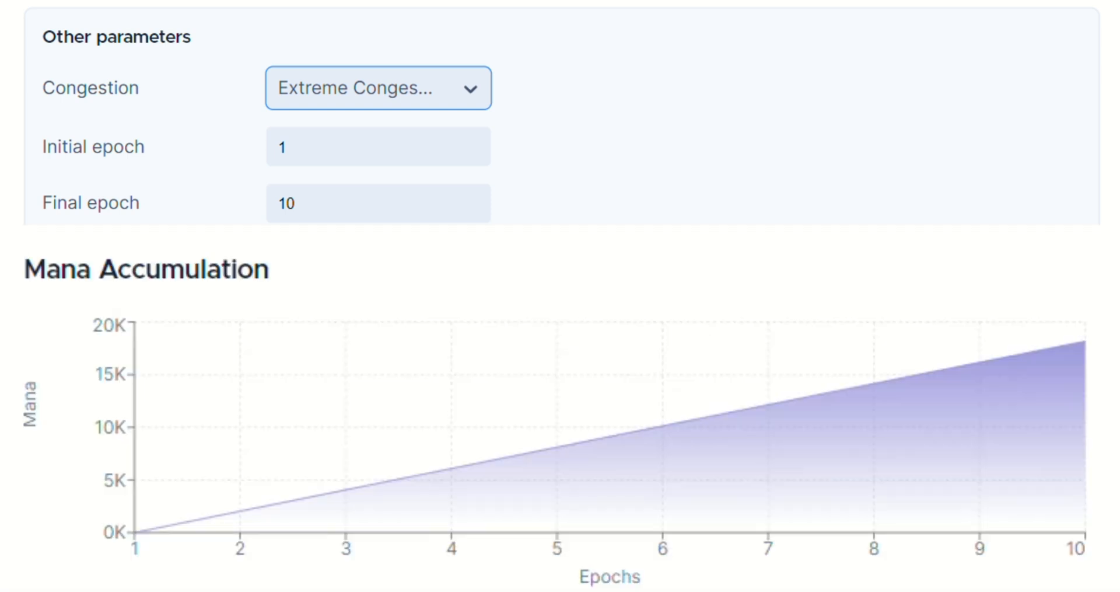
left_click(378, 146)
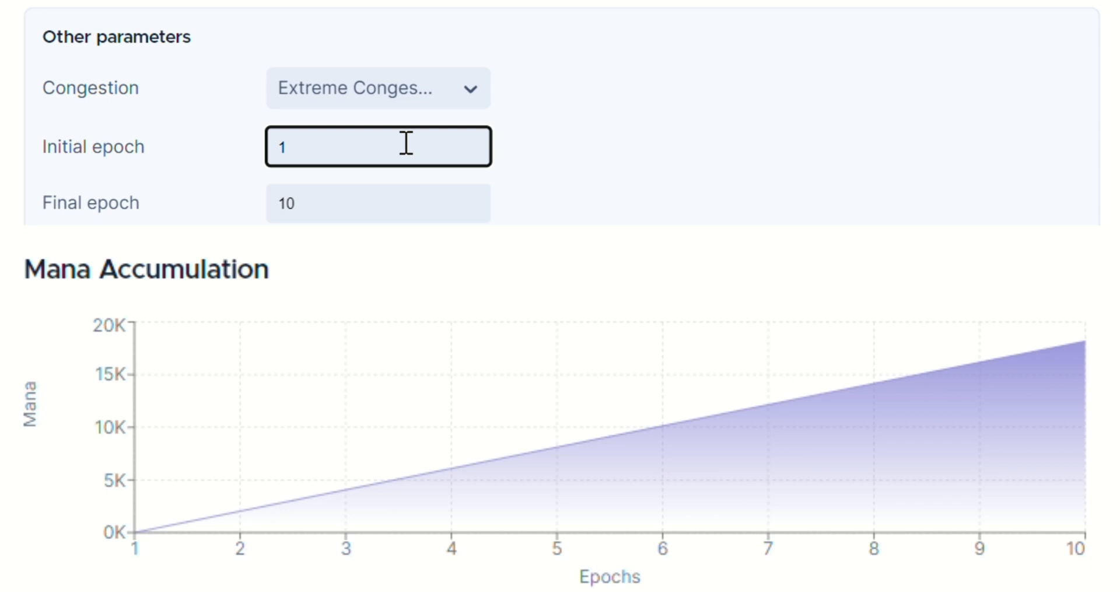
Step: Set the initial epoch to 4 and the final epoch to 20
type("4")
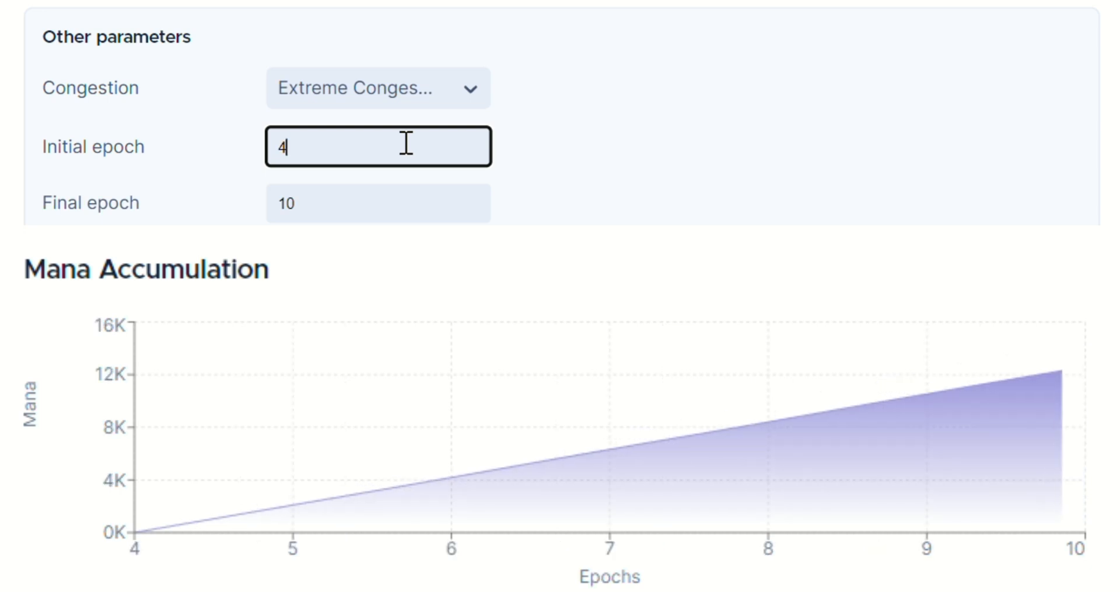
left_click(378, 201)
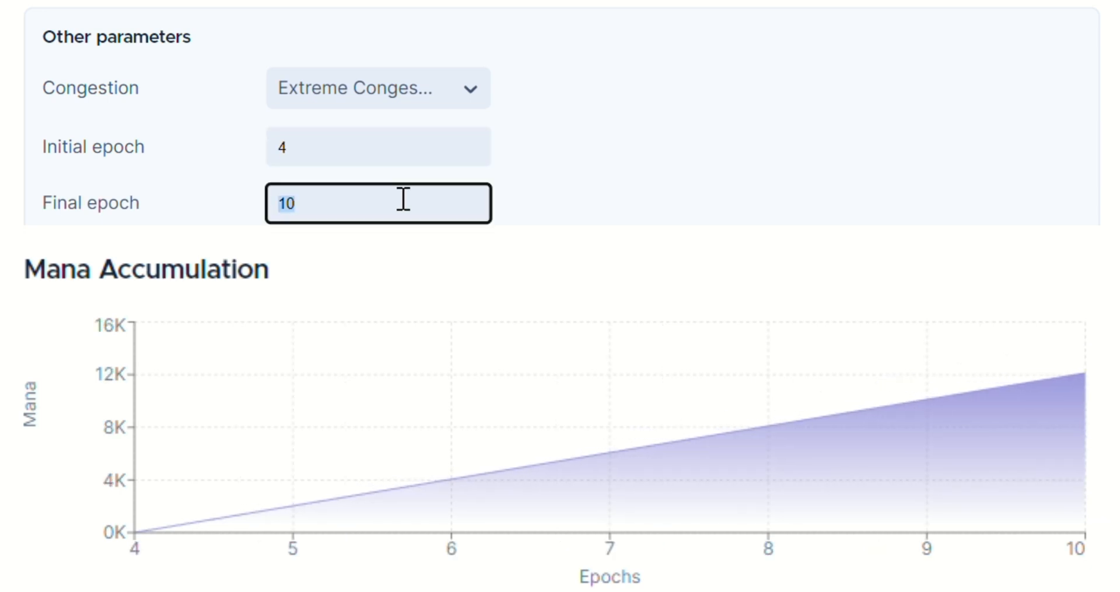
type("20")
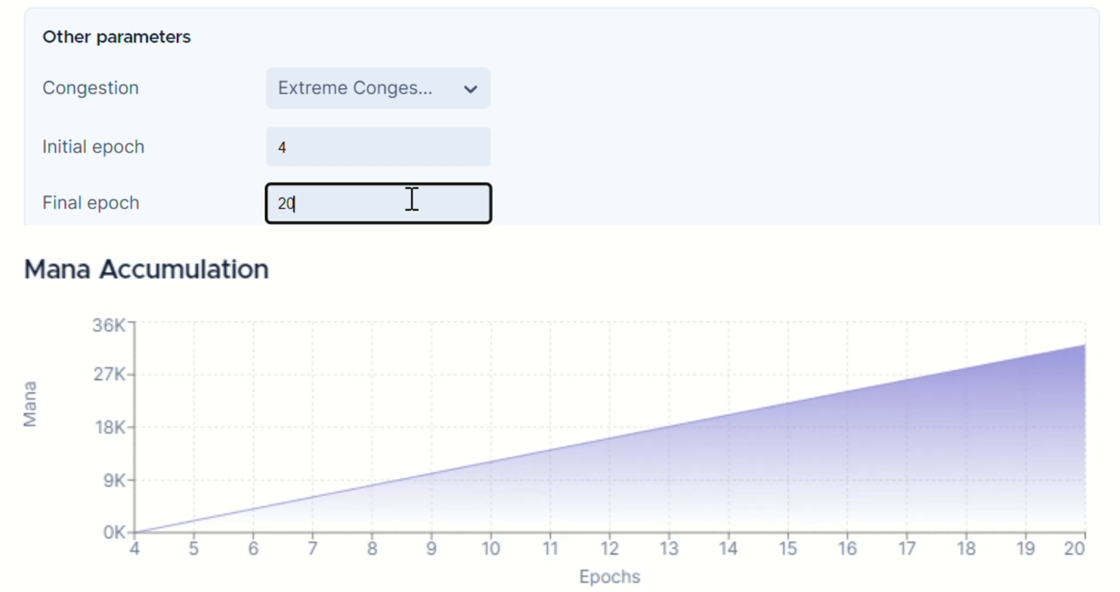
mouse_move(525, 201)
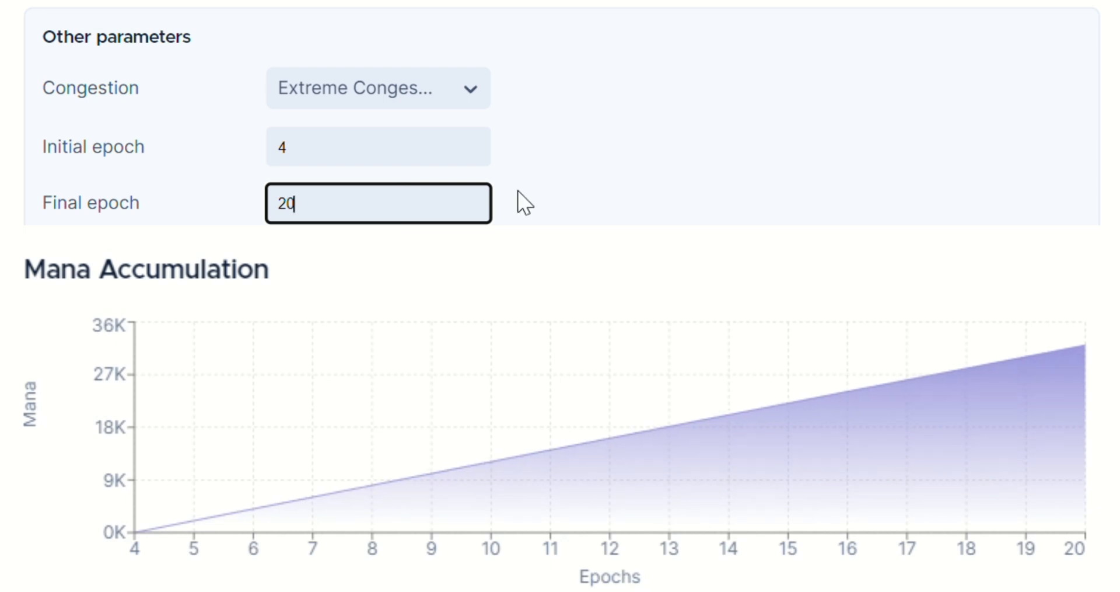
left_click(376, 352)
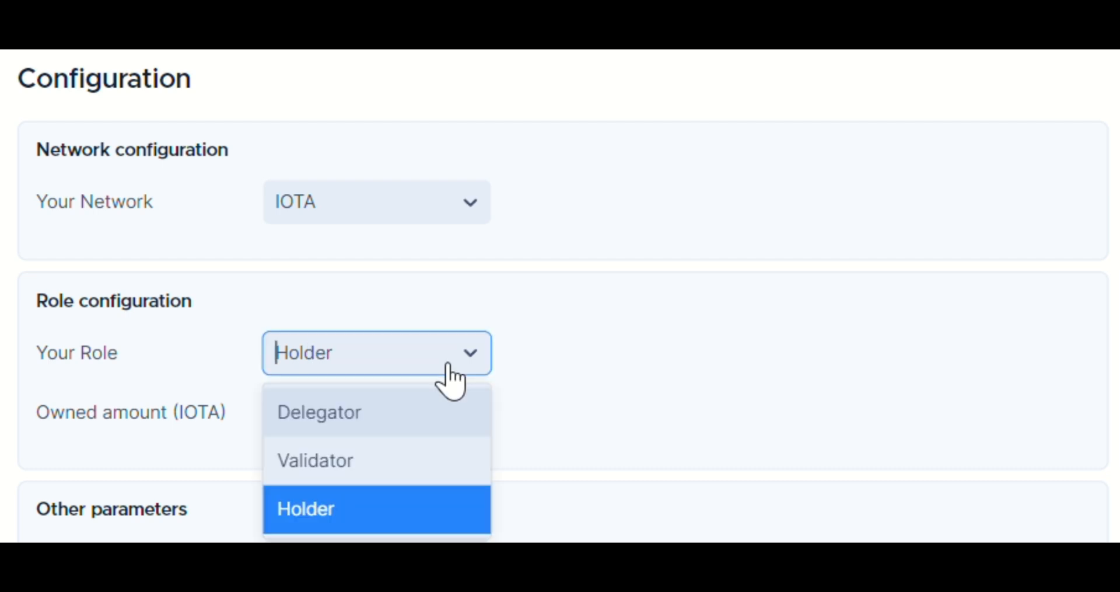
Step: Set the role to Delegator, owning 1000 IOTA and delegating 600 to Validator 10
left_click(318, 412)
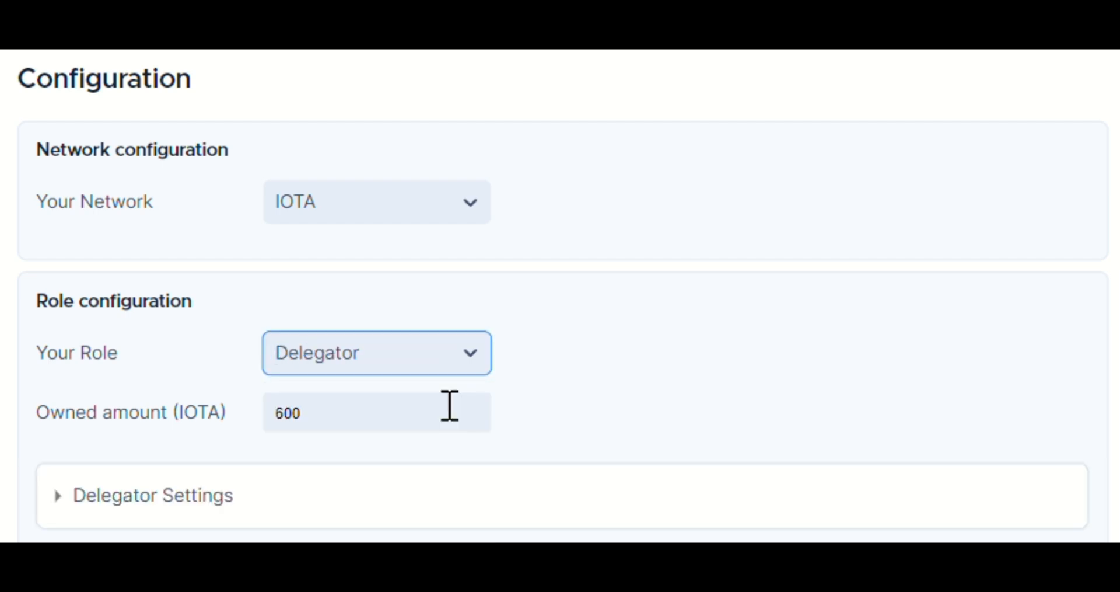
type("1000")
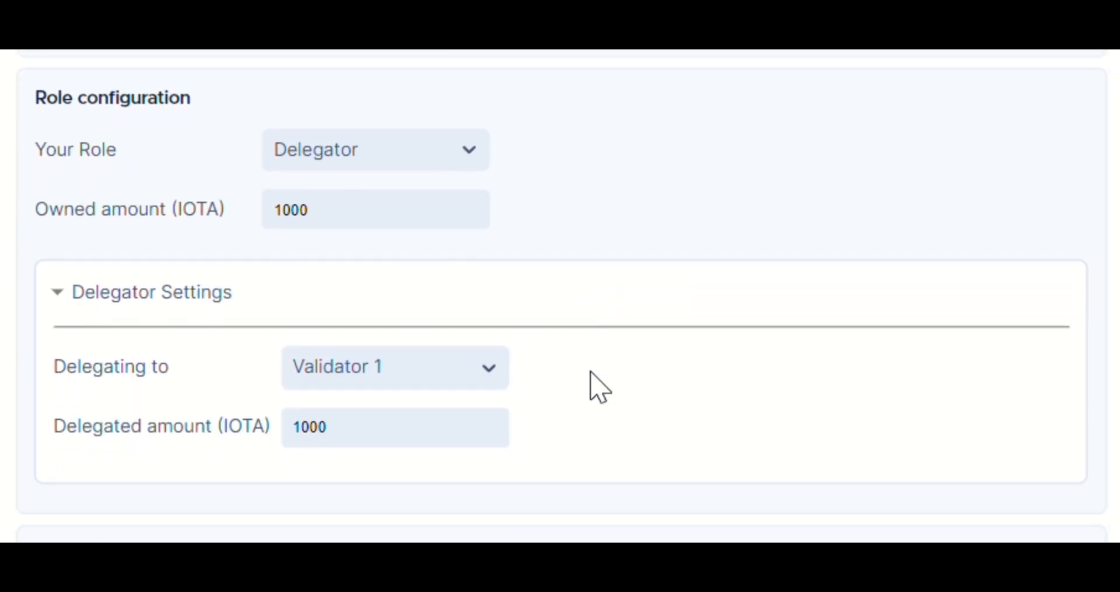
left_click(395, 366)
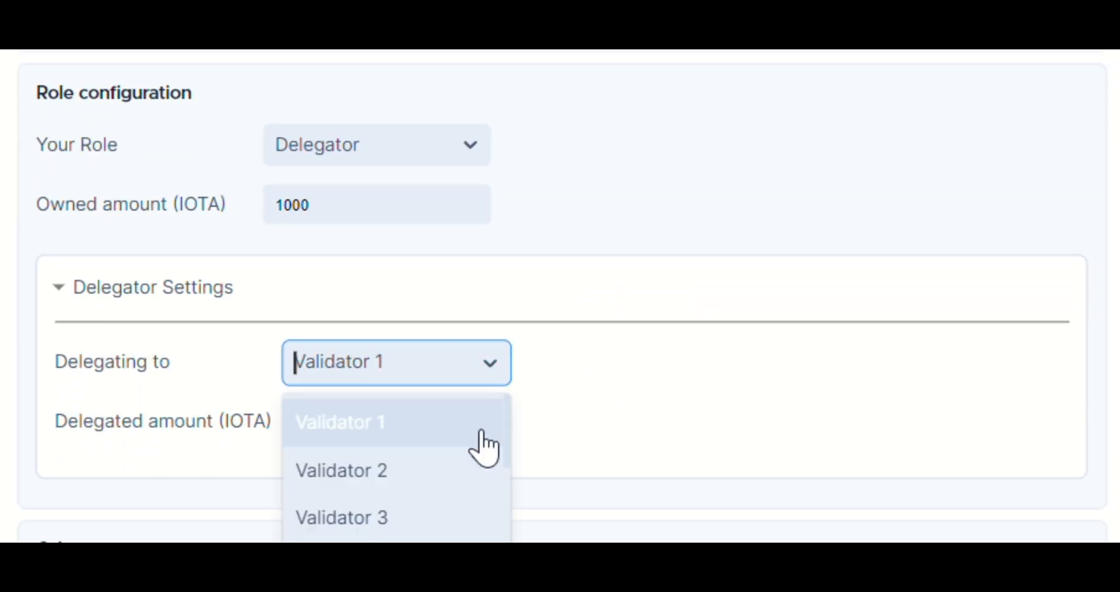
scroll("down", 3)
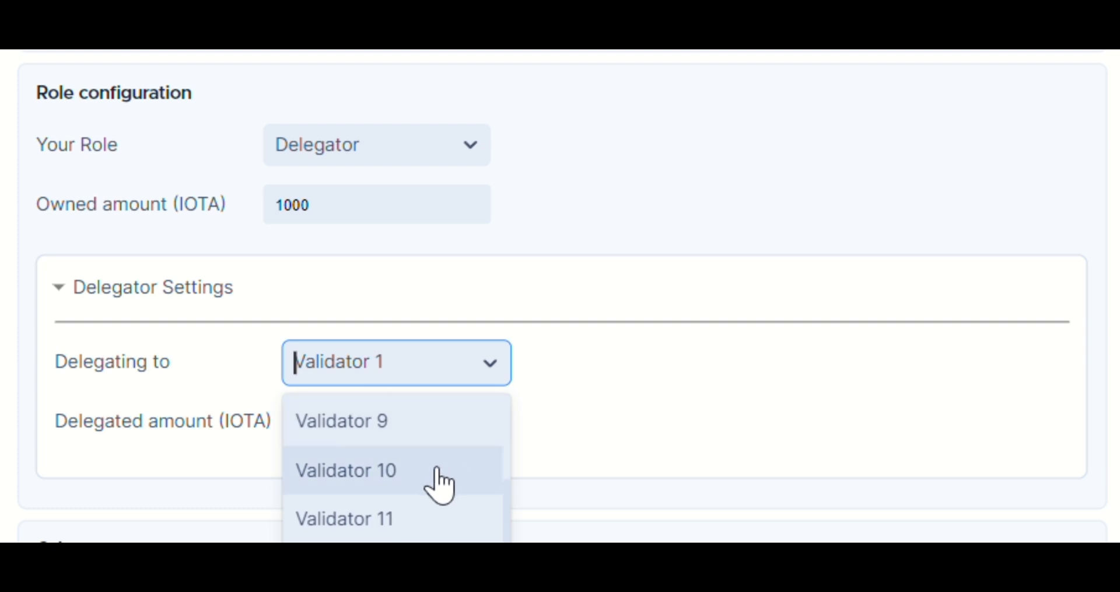
left_click(346, 470)
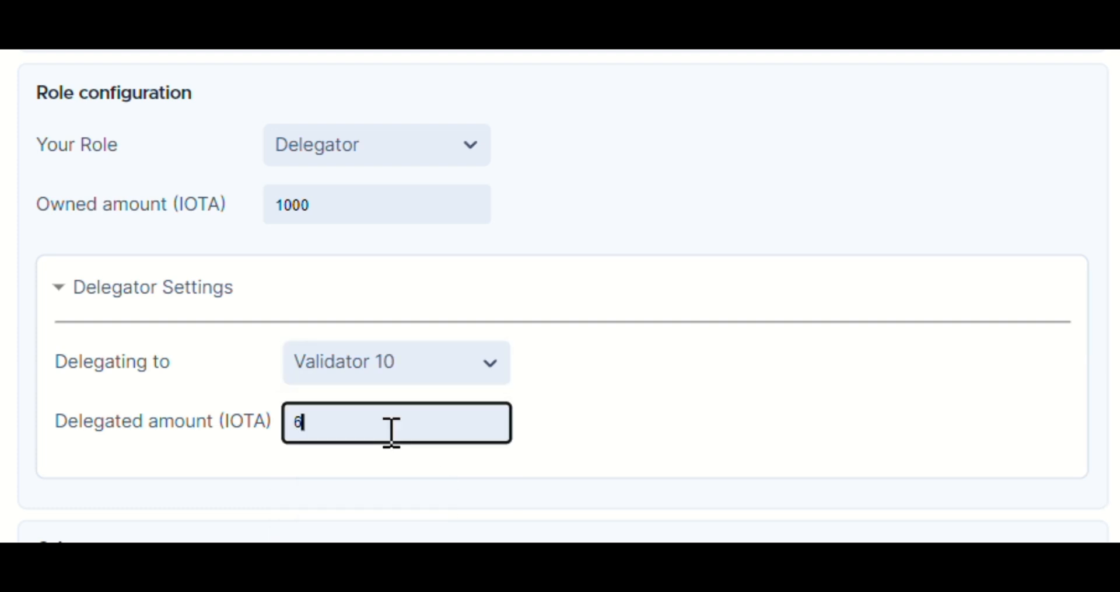
type("00")
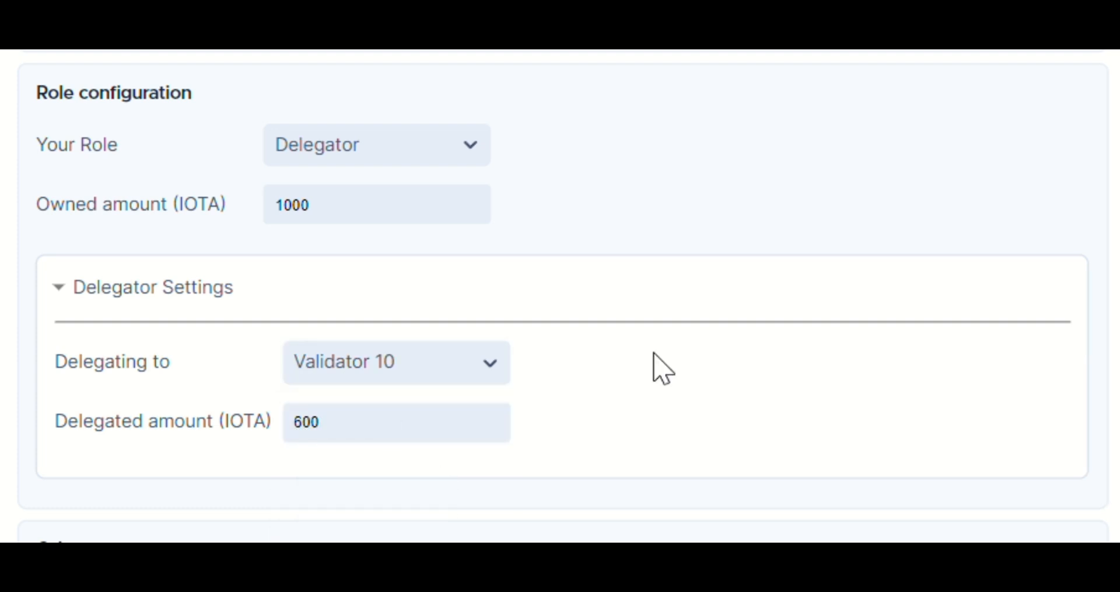
left_click(377, 329)
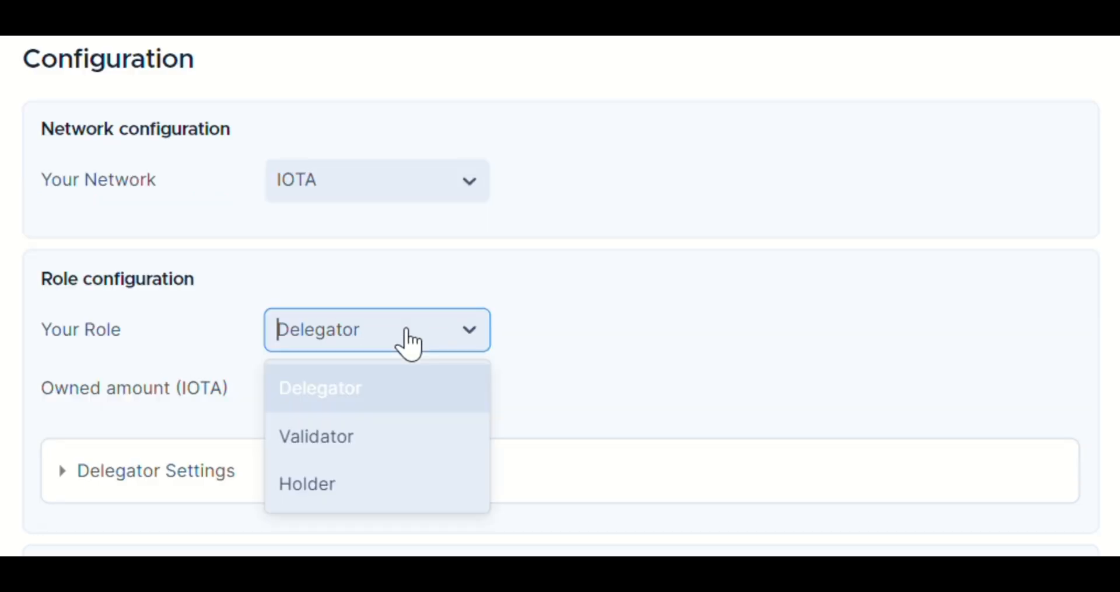
Step: Switch the role to Validator and stake 300 IOTA
left_click(316, 436)
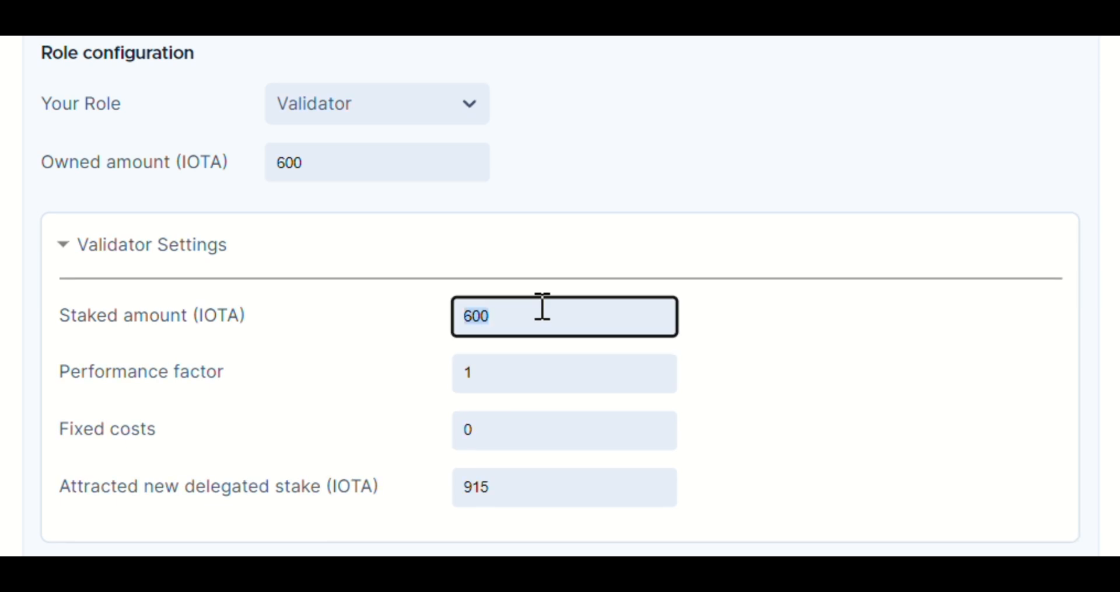
type("300")
left_click(564, 373)
type("0.5")
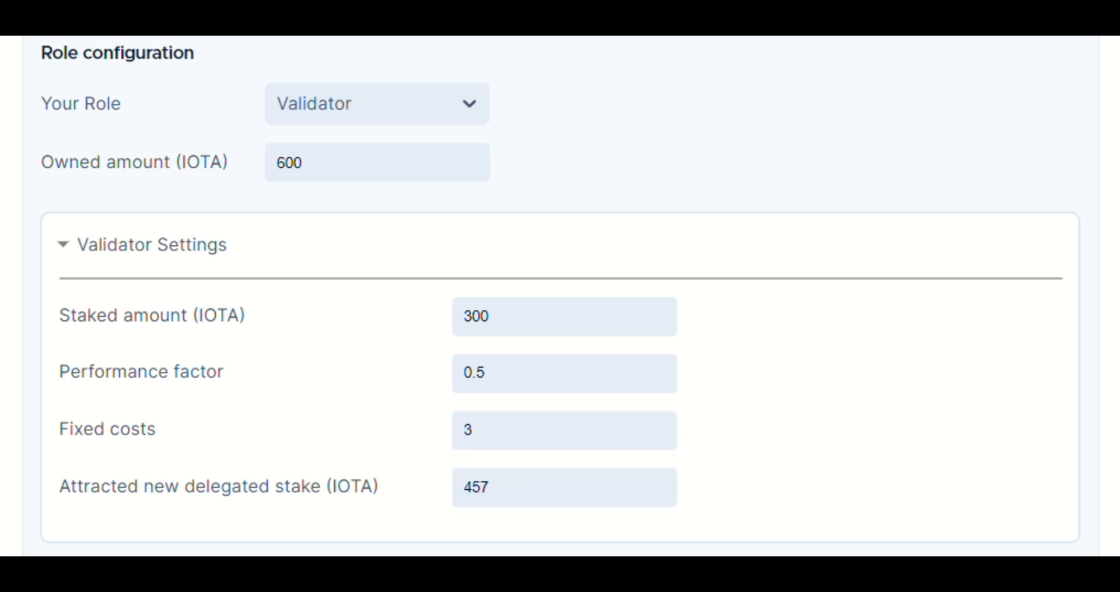
Step: Expand the advanced validator table and give Validator 2 a 0.5 performance factor
scroll("down", 3)
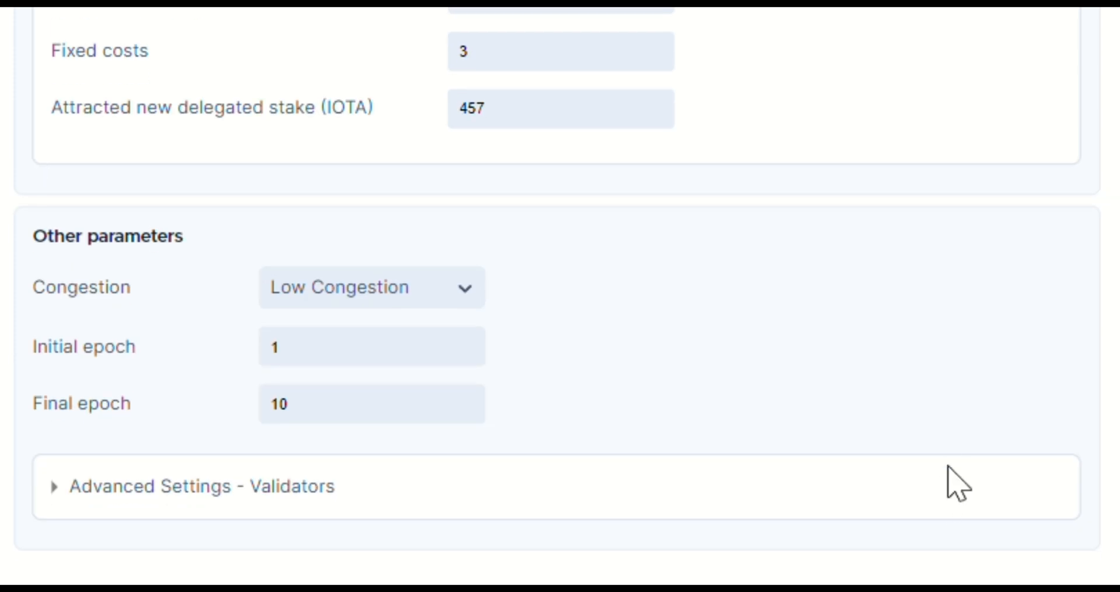
left_click(193, 486)
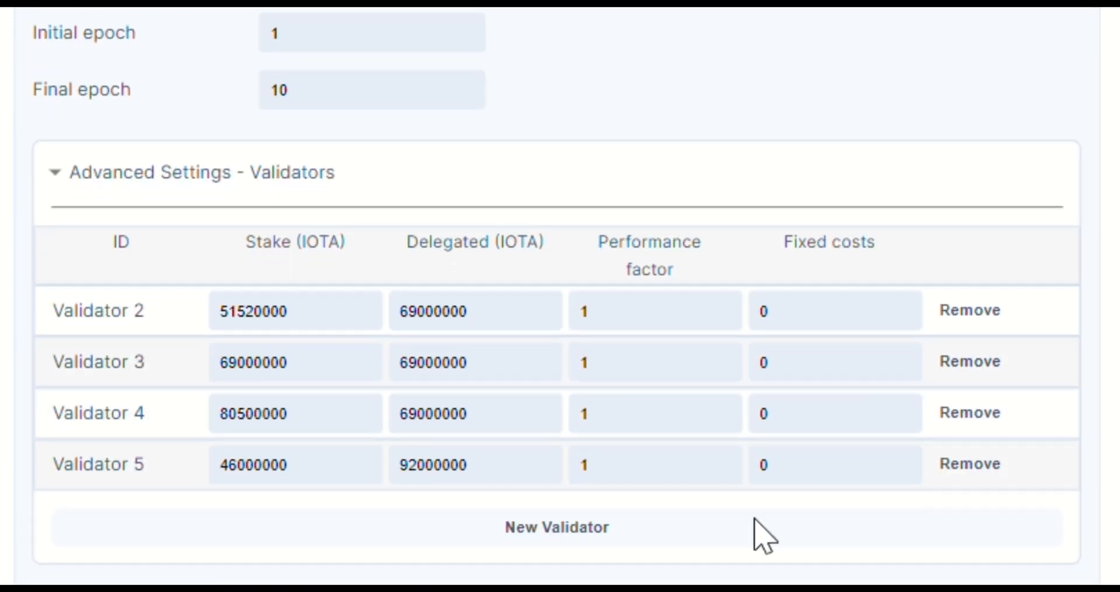
mouse_move(825, 302)
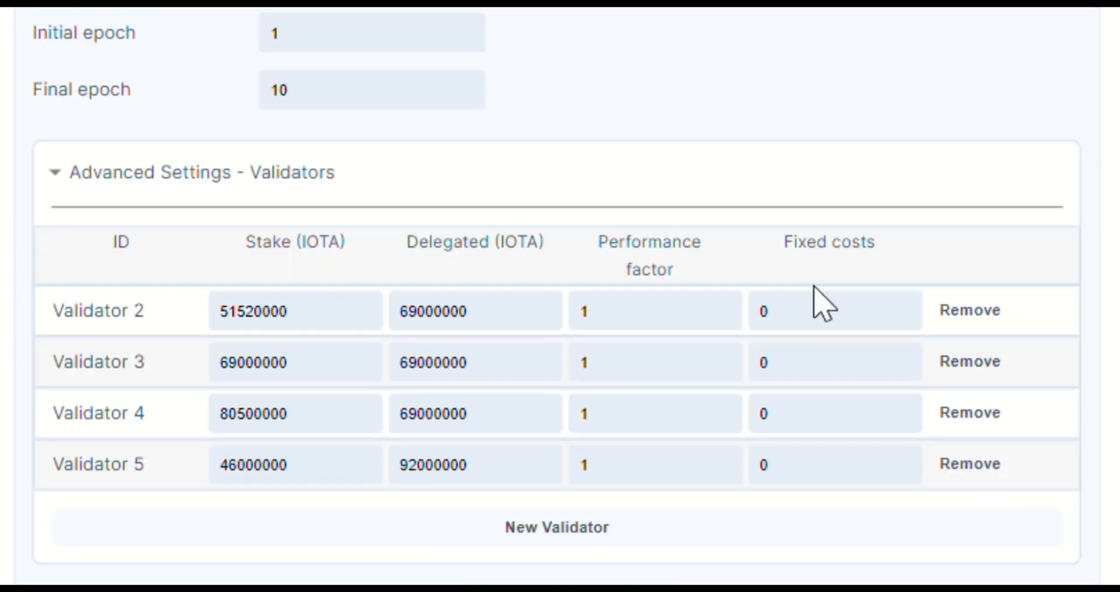
left_click(653, 309)
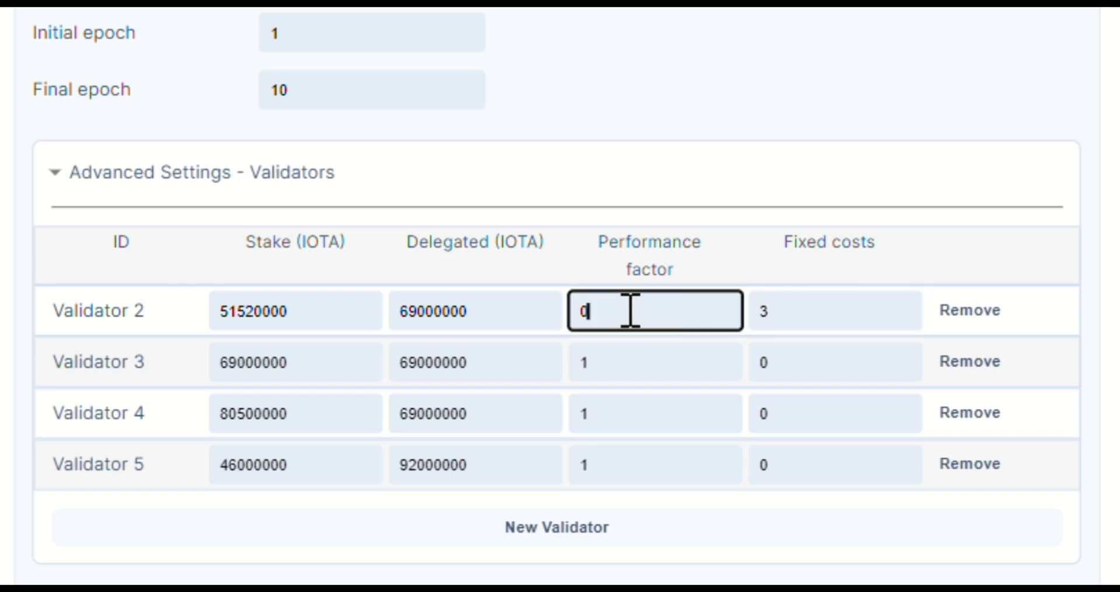
type(".5")
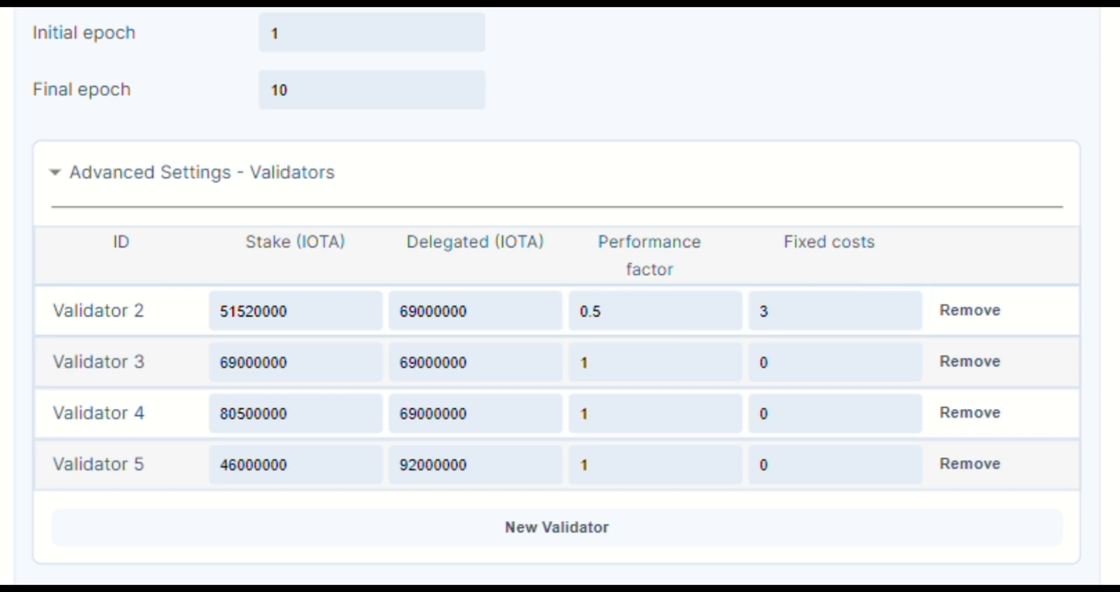